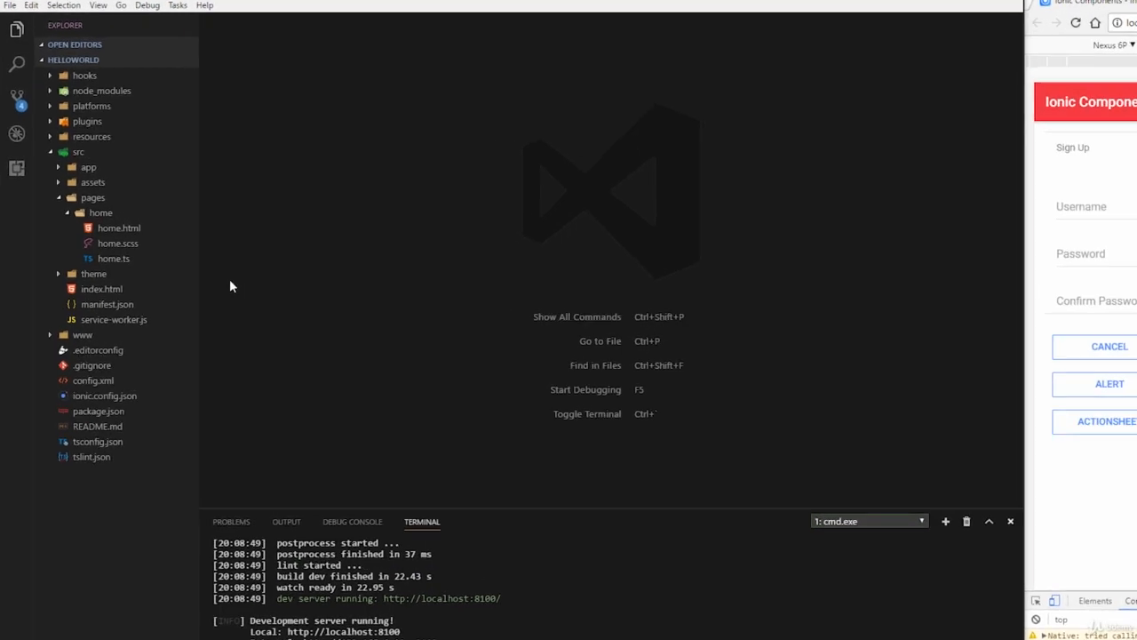
Step: Run 'ionic generate page office' in a second terminal to create the office page
click(1108, 21)
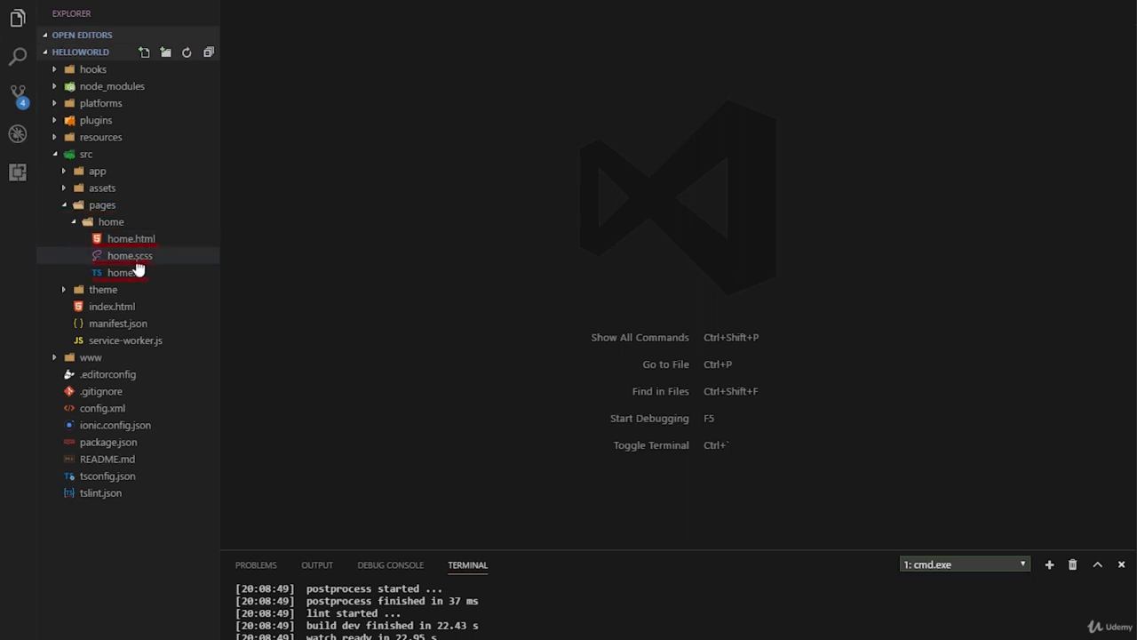
mouse_move(131, 238)
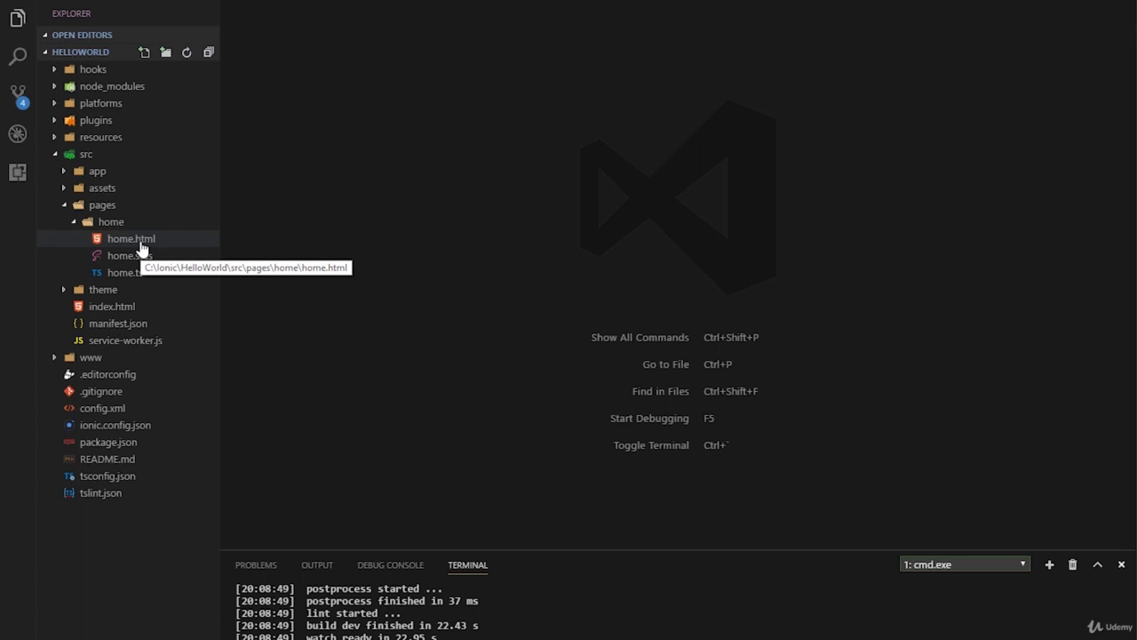
mouse_move(153, 263)
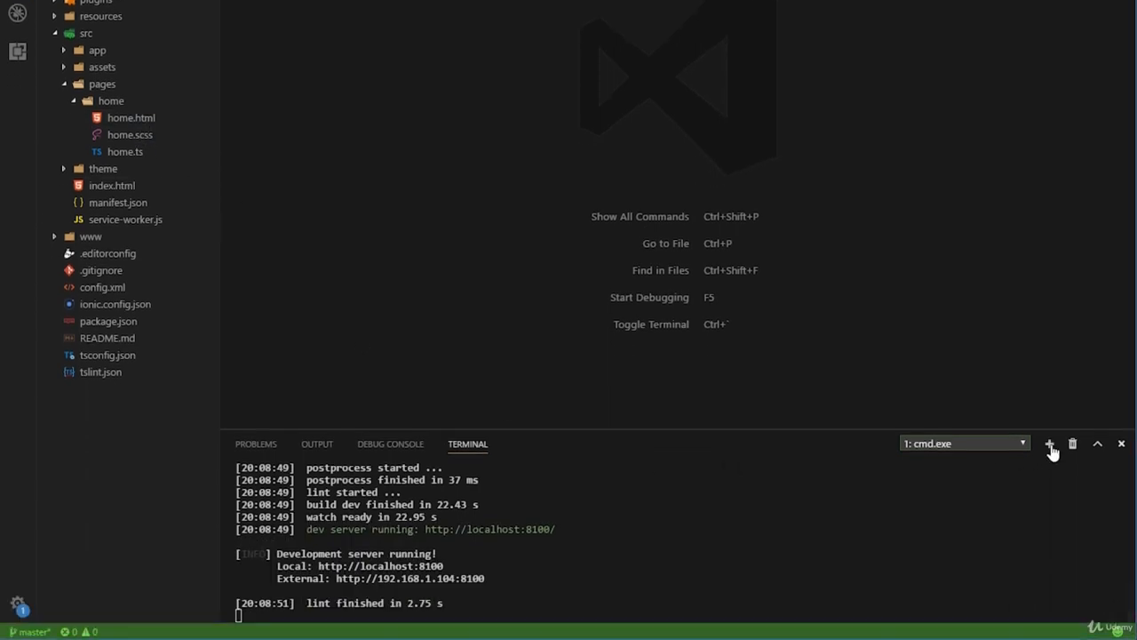
click(1048, 444)
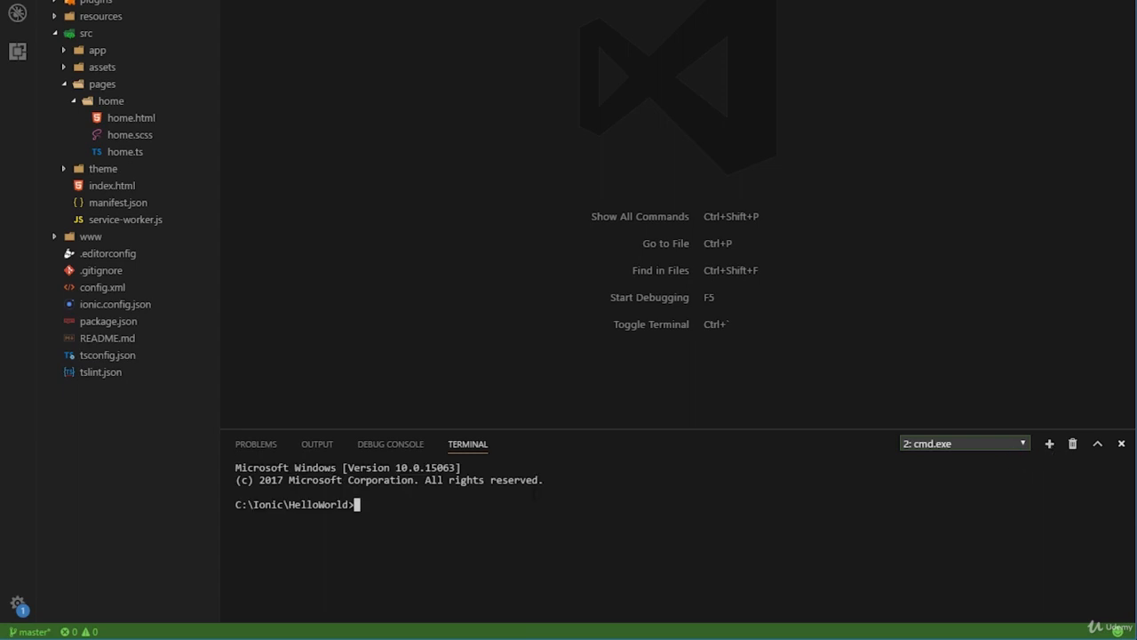
text(ionic)
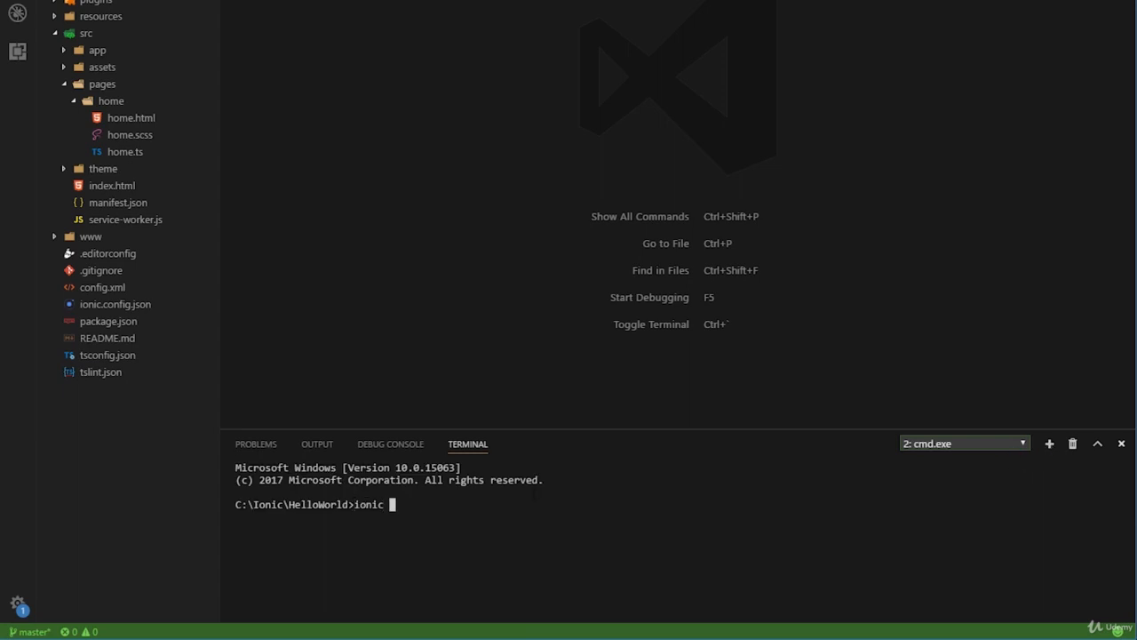
text(generate page office)
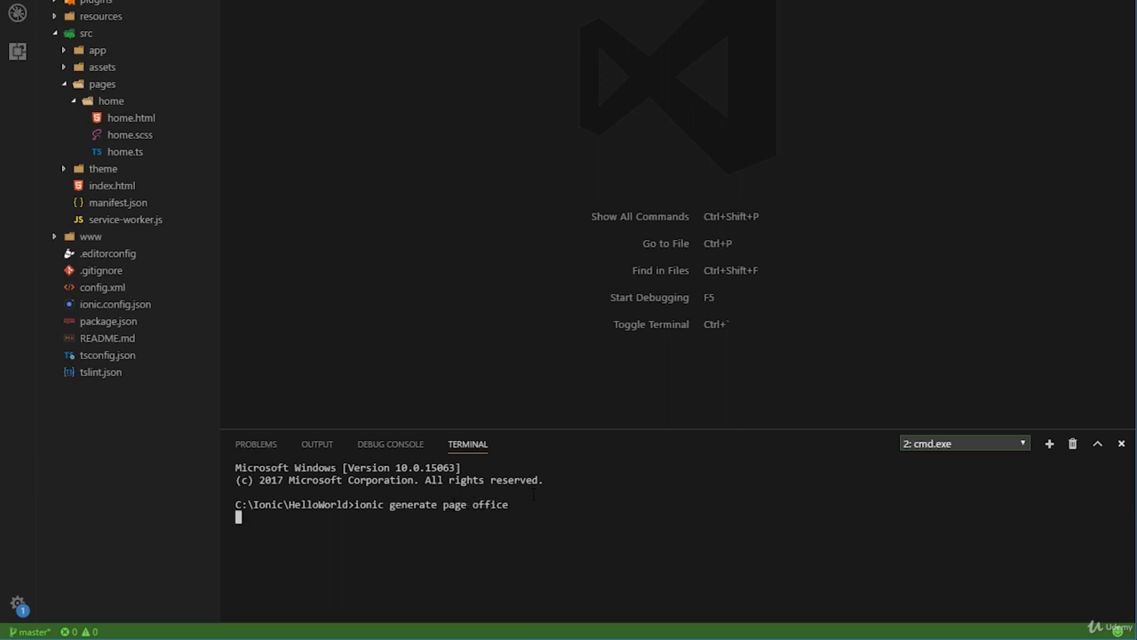
key(Return)
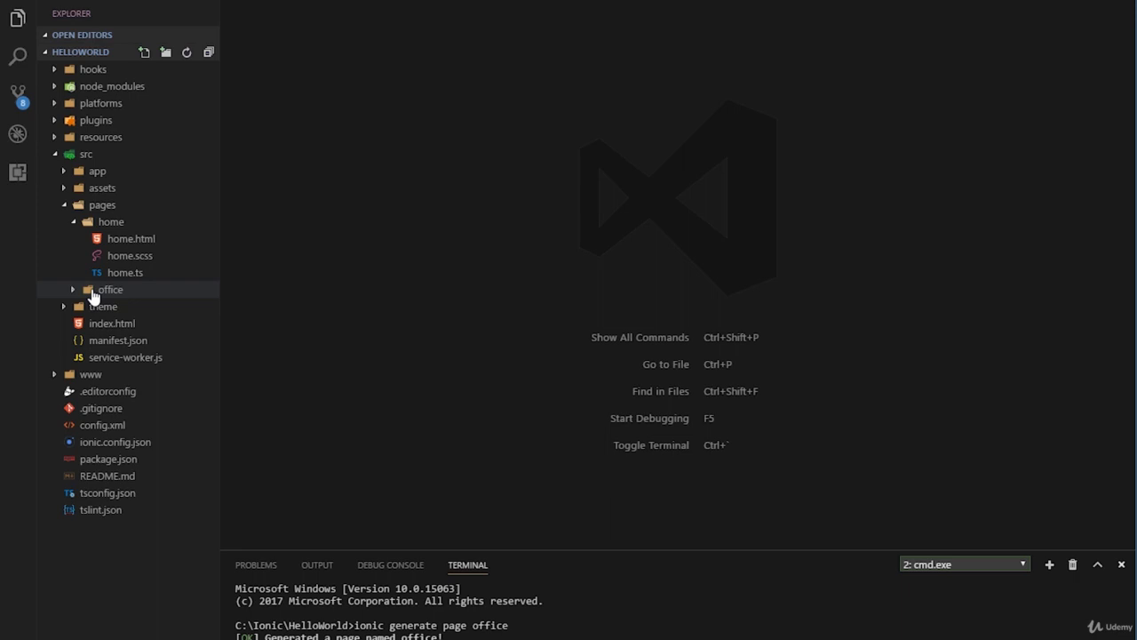
mouse_move(108, 298)
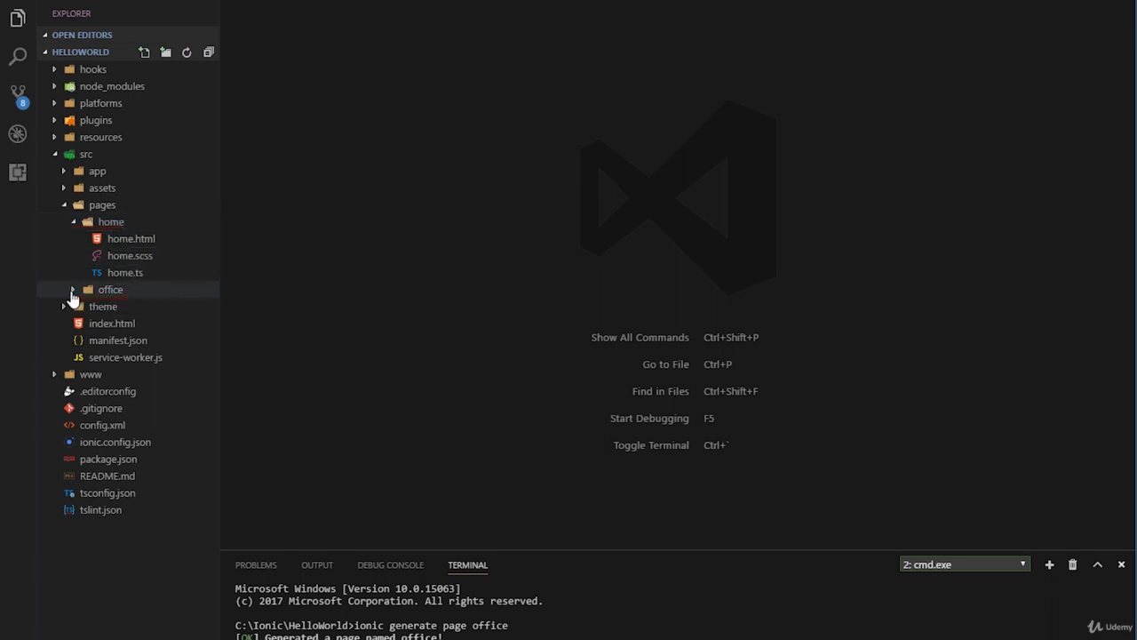
Step: Expand src/pages/office to show its generated html, module, scss and ts files
click(110, 288)
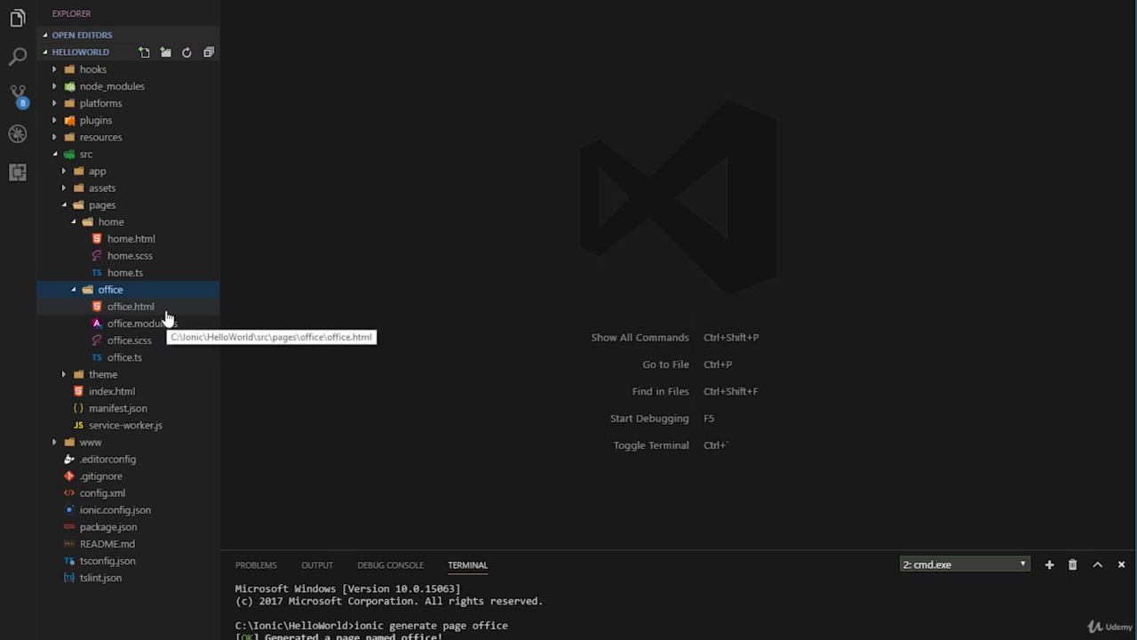
mouse_move(128, 355)
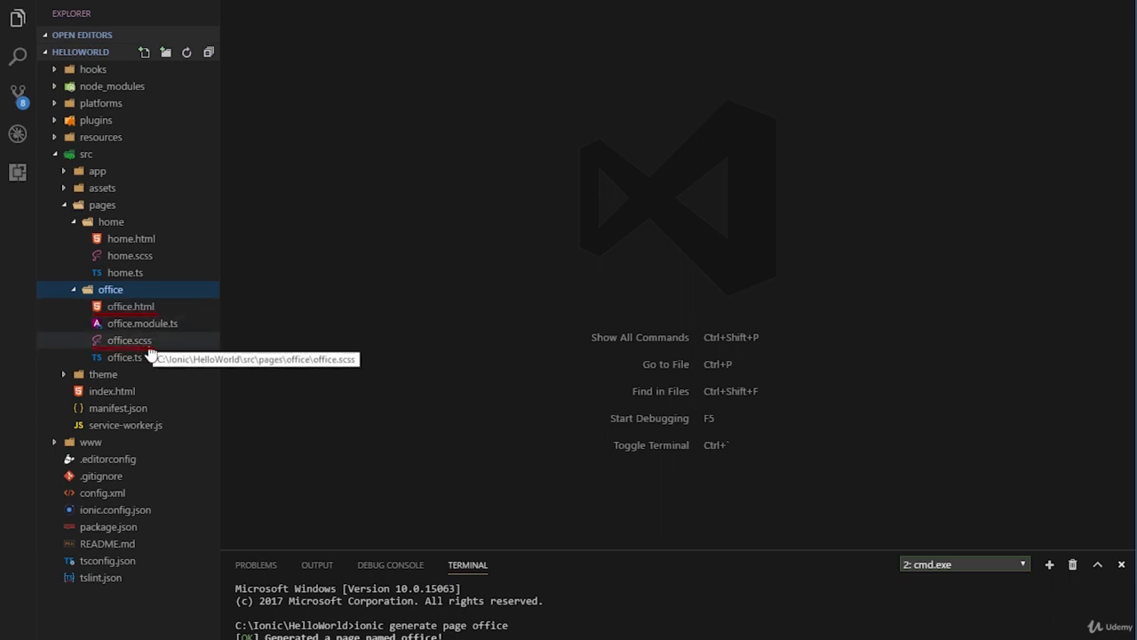
mouse_move(124, 356)
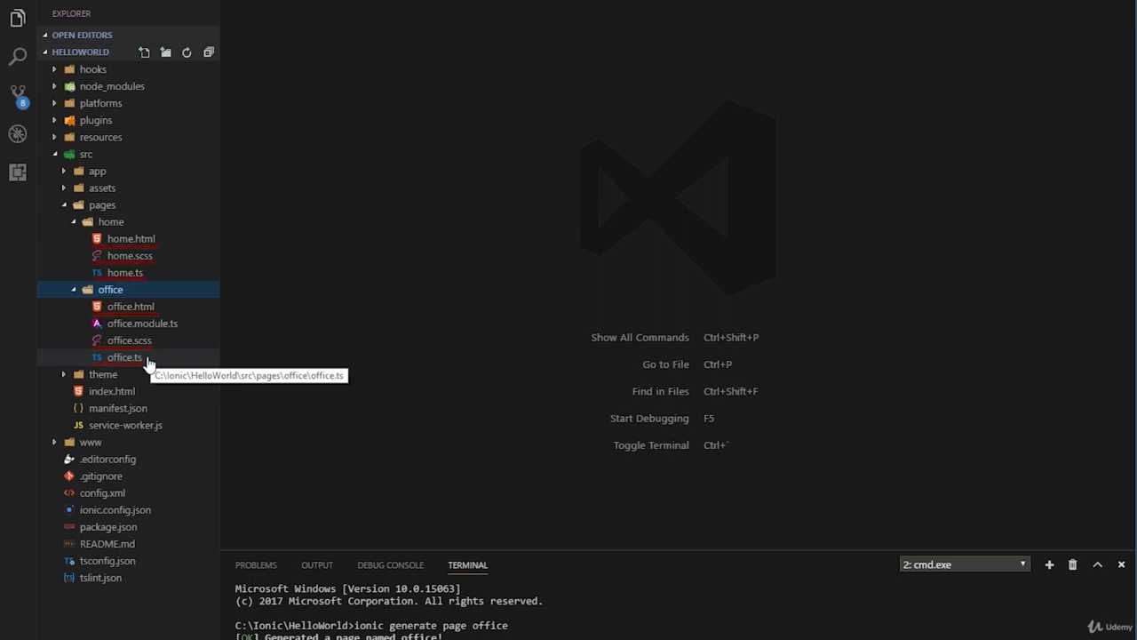
mouse_move(142, 324)
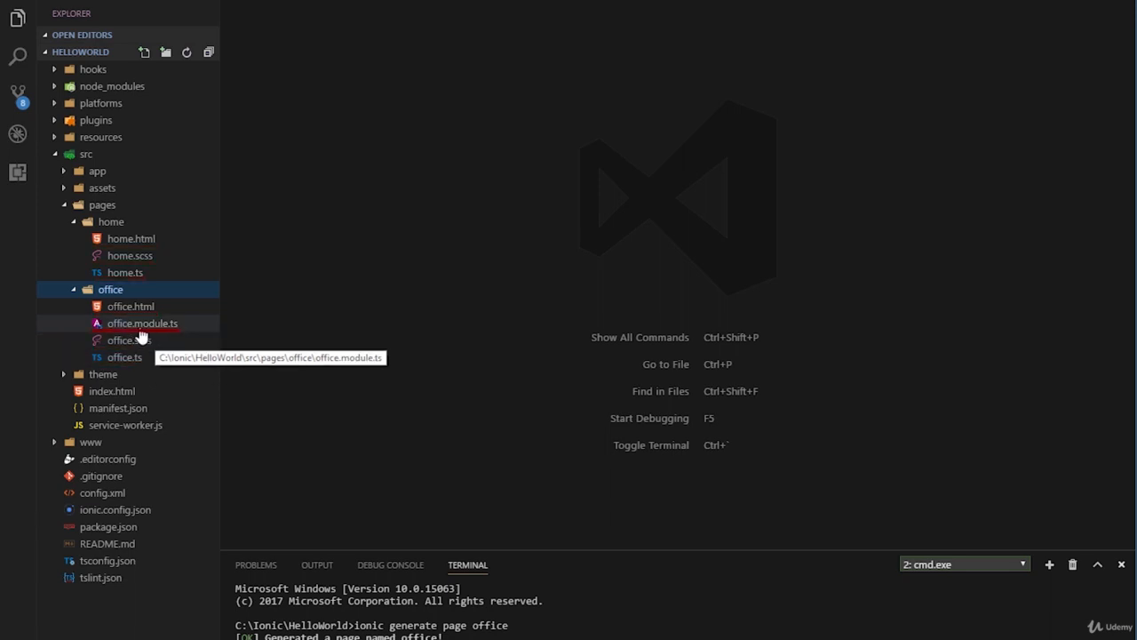
mouse_move(153, 334)
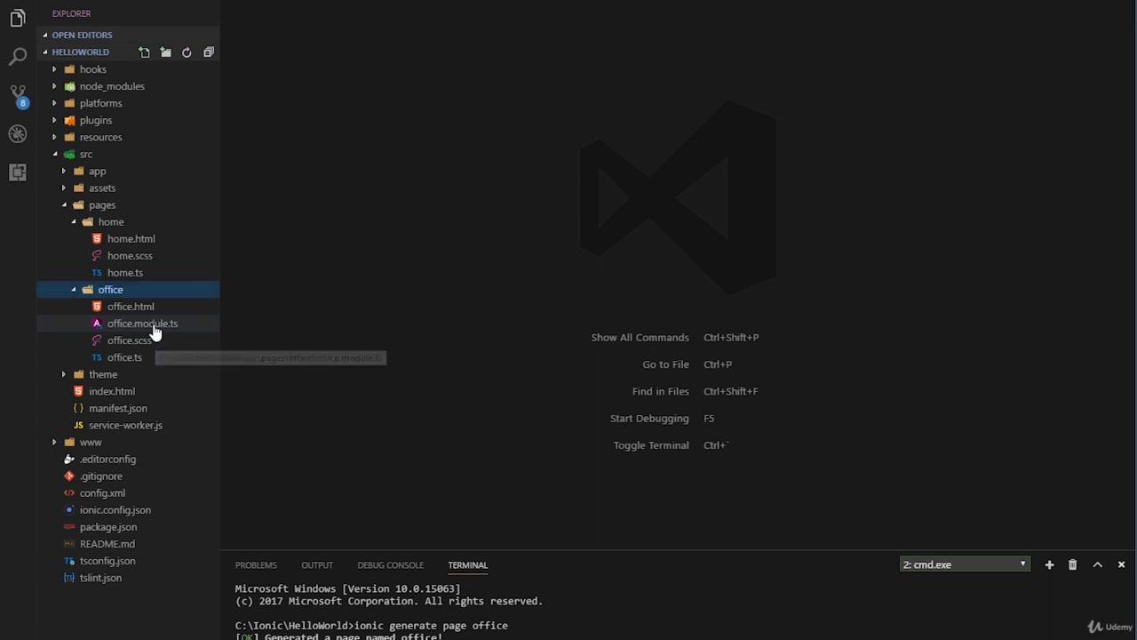
mouse_move(203, 494)
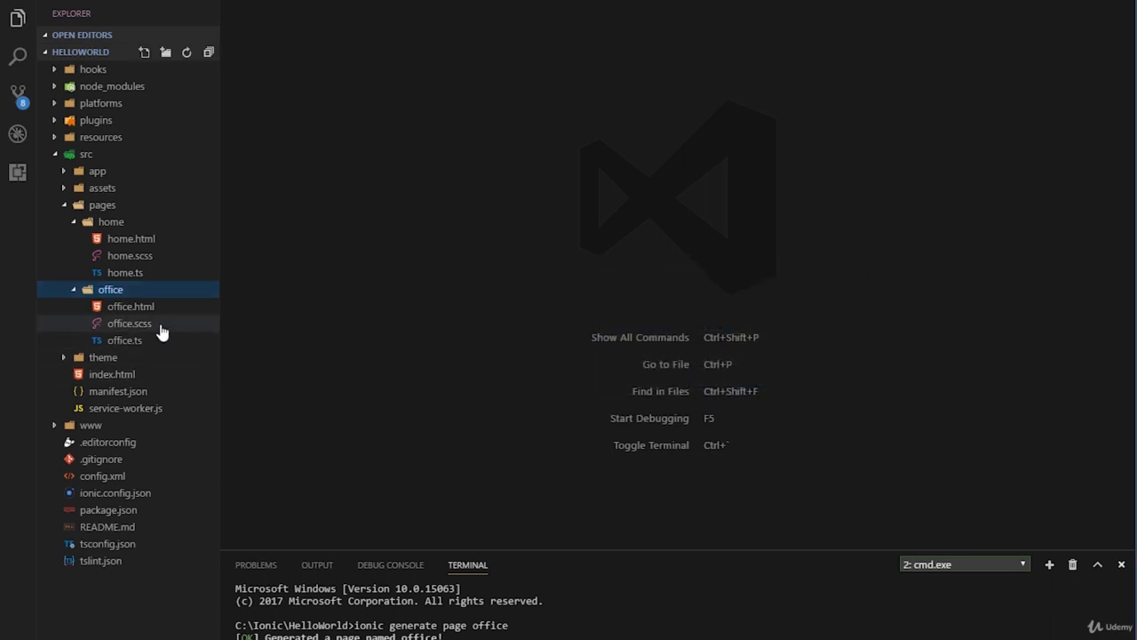
mouse_move(125, 342)
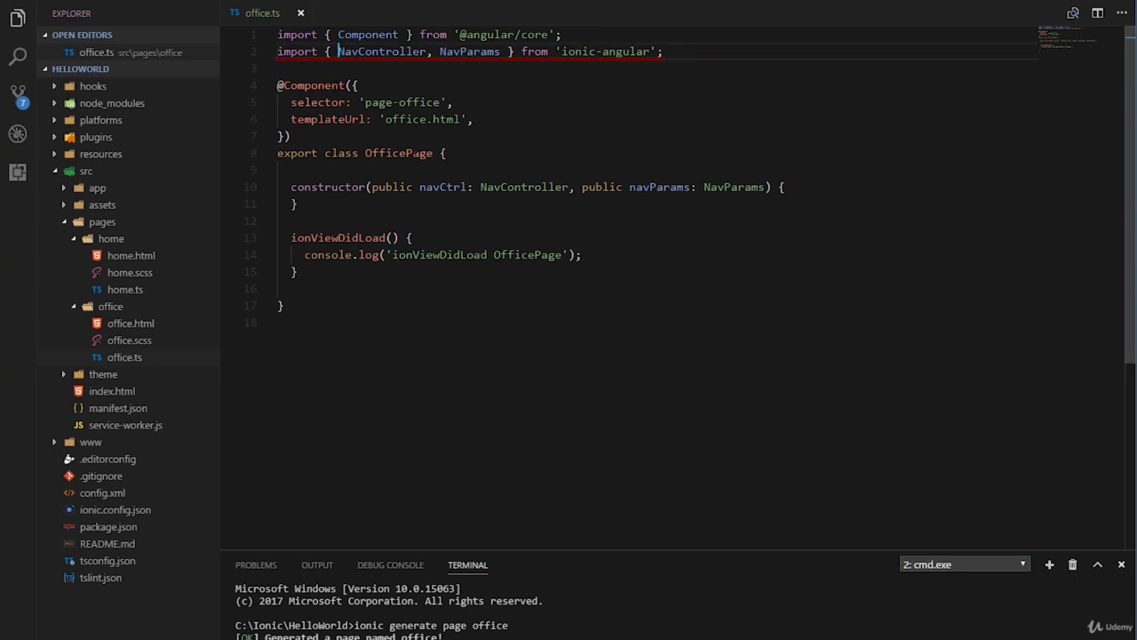
Step: Close the office.ts editor after deleting office.module.ts from the page folder
click(300, 12)
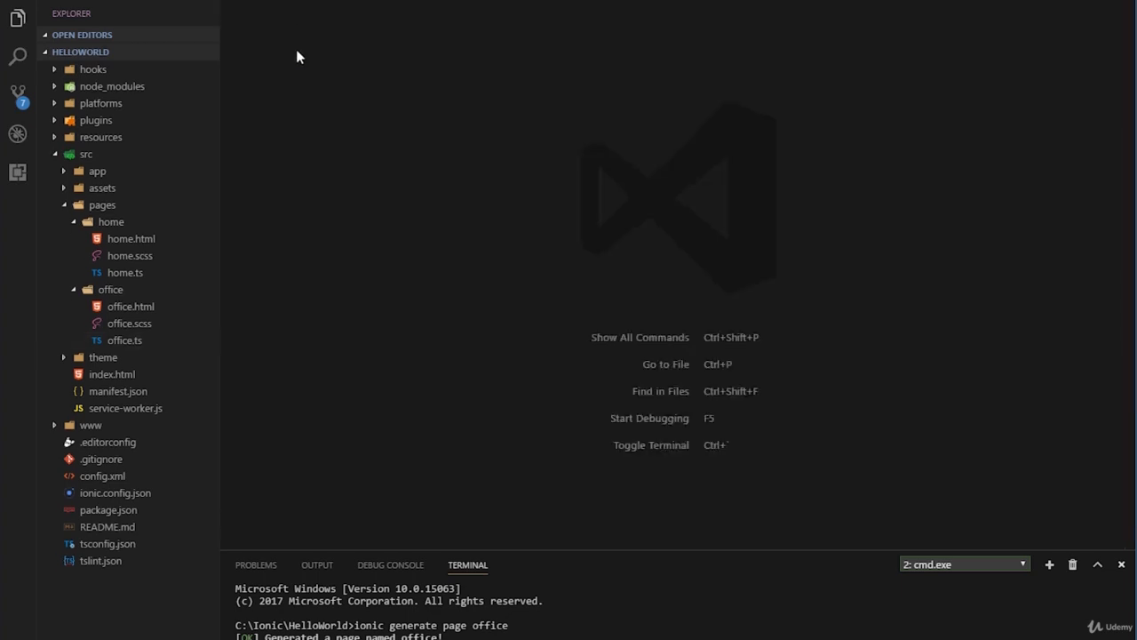
Step: Add import { OfficePage } from '../pages/office/office'; to app.module.ts below HomePage
click(96, 170)
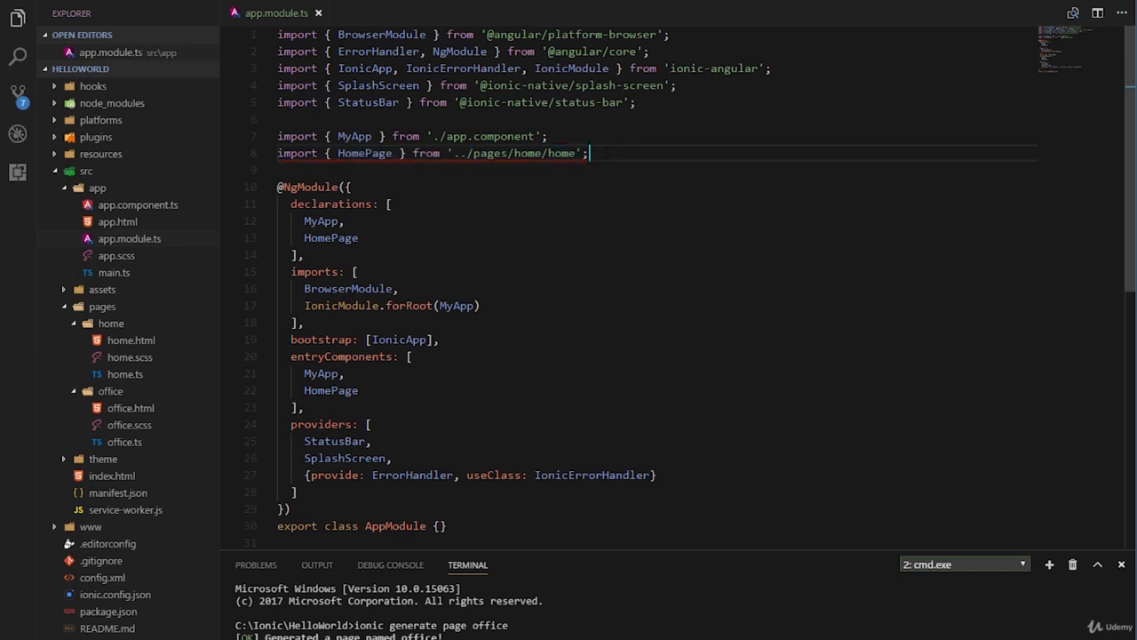
text(import { OfficePage } from)
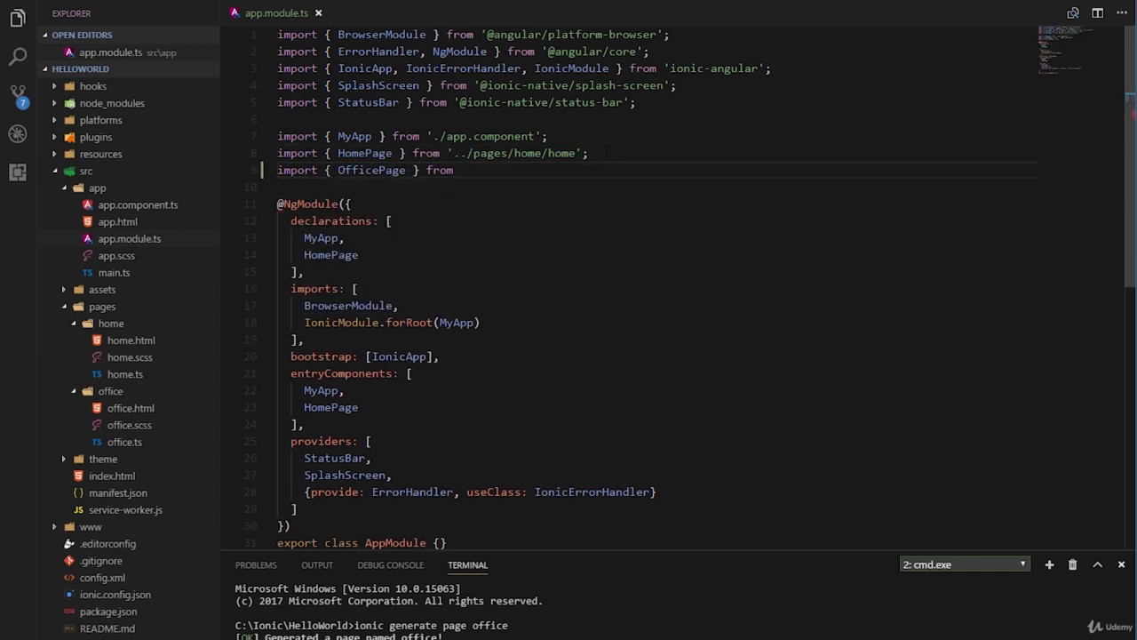
text('../pages/office/office';)
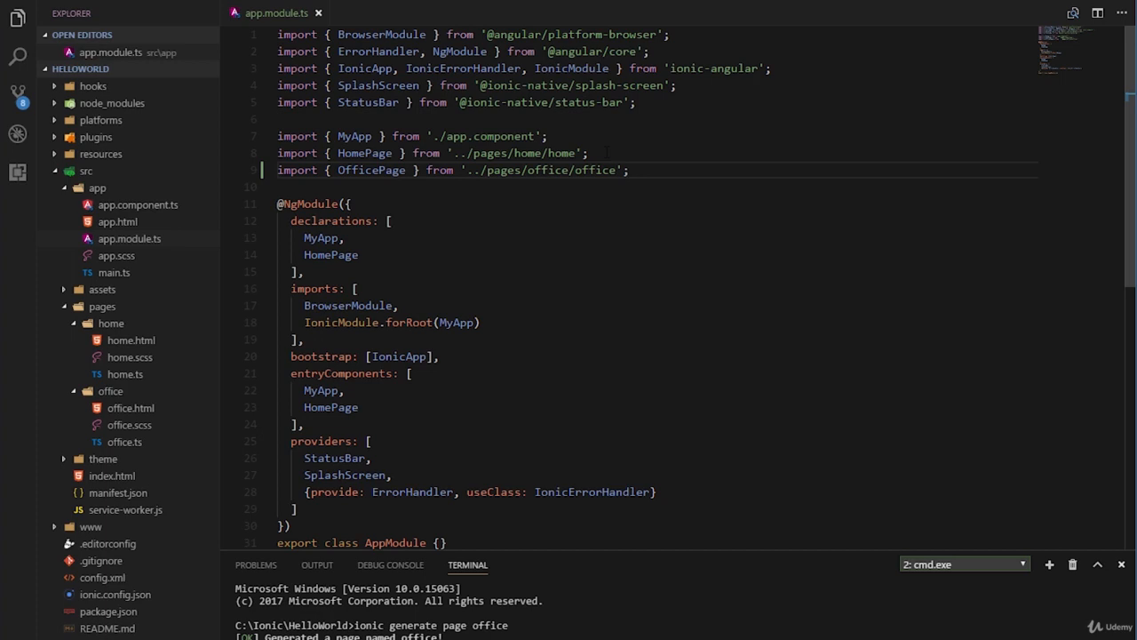
Step: Copy OfficePage and add it to the declarations and entryComponents arrays after HomePage
double_click(371, 170)
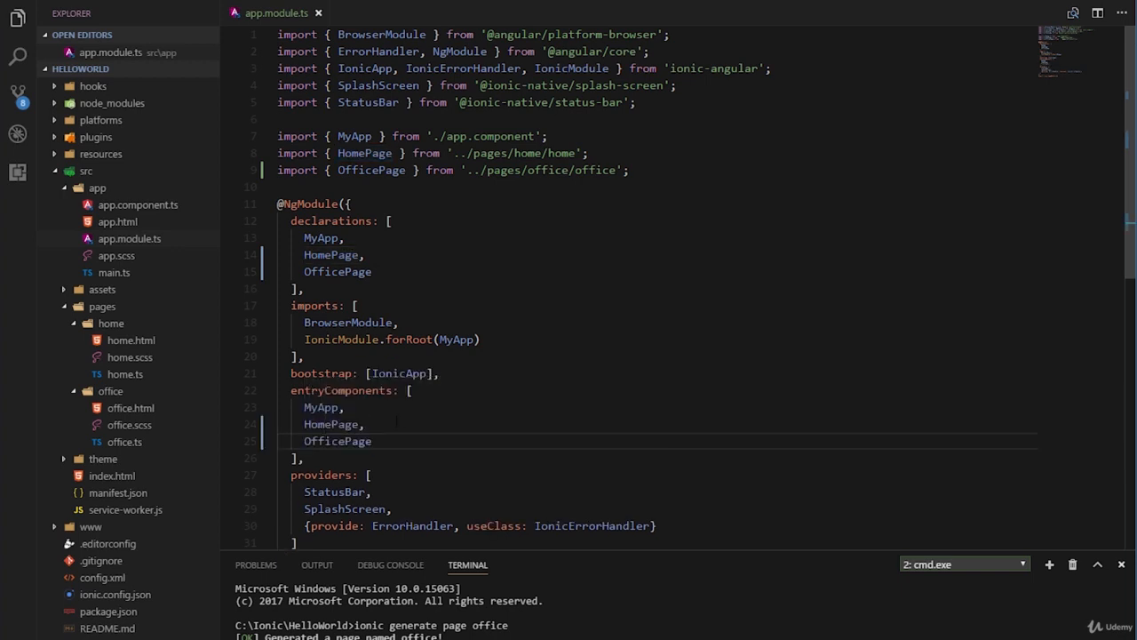
double_click(334, 220)
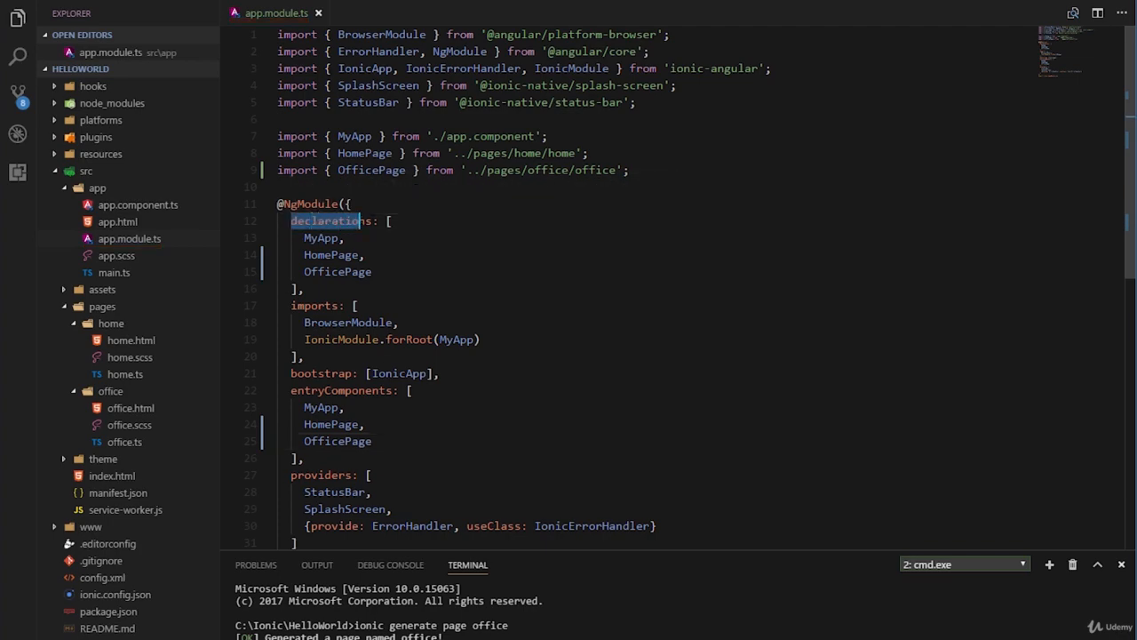